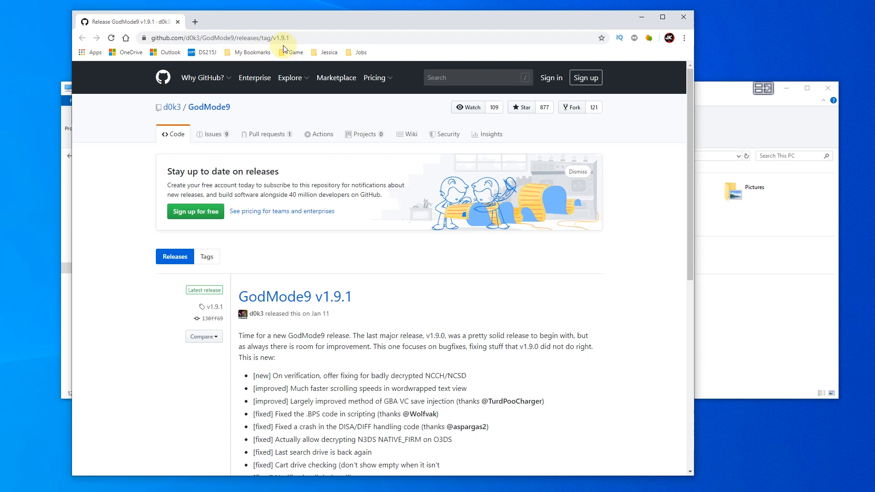
{"action": "mouse_move", "coordinate": [380, 145]}
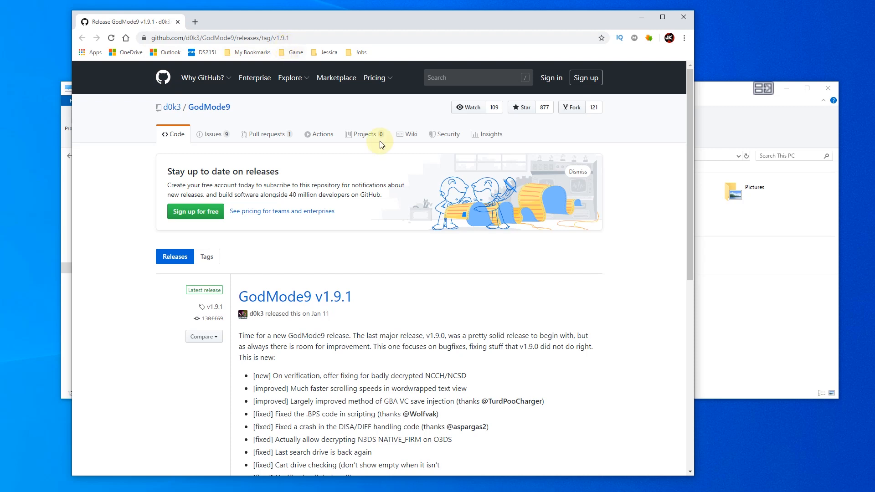
- Download the GodMode9 v1.9.1 release zip and view its contents in 7-Zip
{"action": "scroll", "scroll_direction": "down", "scroll_amount": 3}
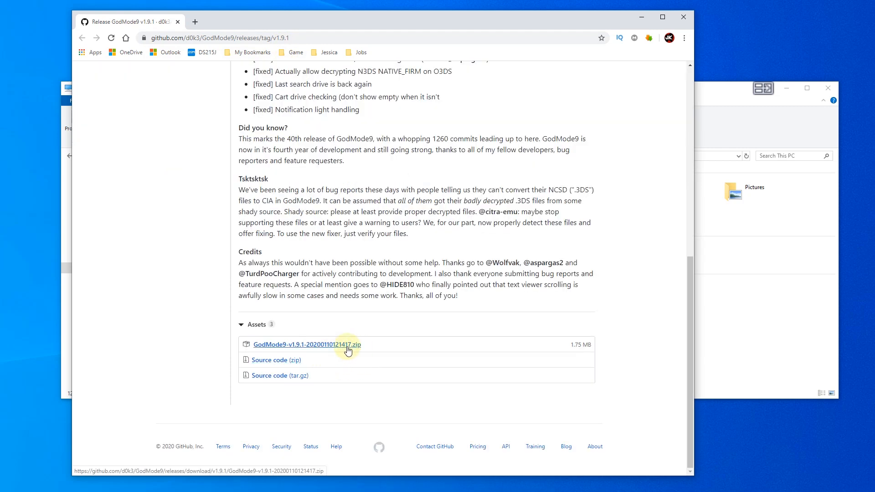
{"action": "left_click", "coordinate": [308, 344]}
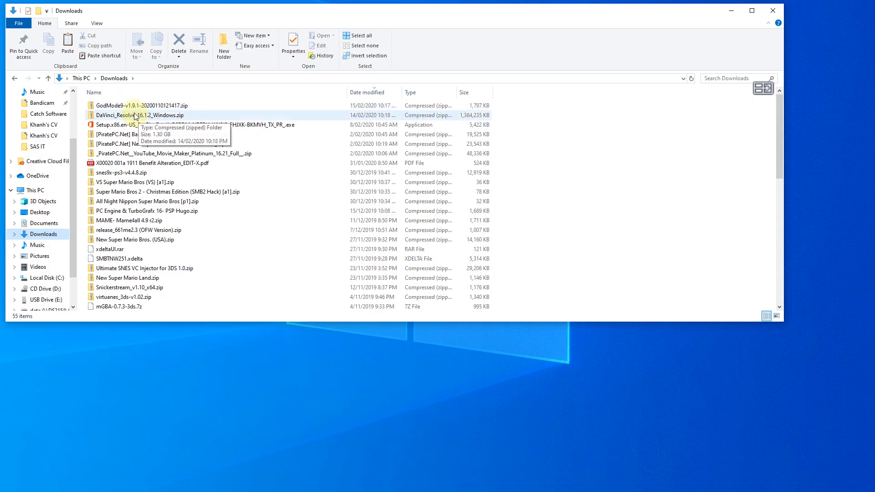
{"action": "right_click", "coordinate": [116, 105]}
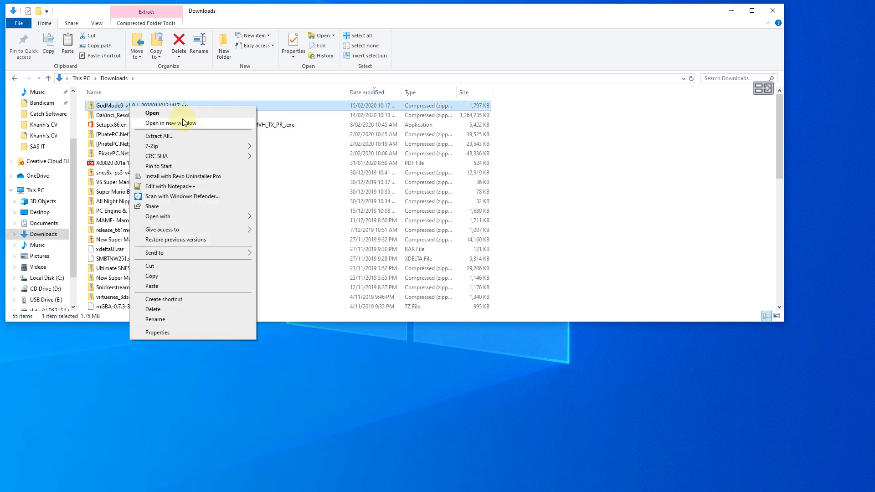
{"action": "mouse_move", "coordinate": [152, 146]}
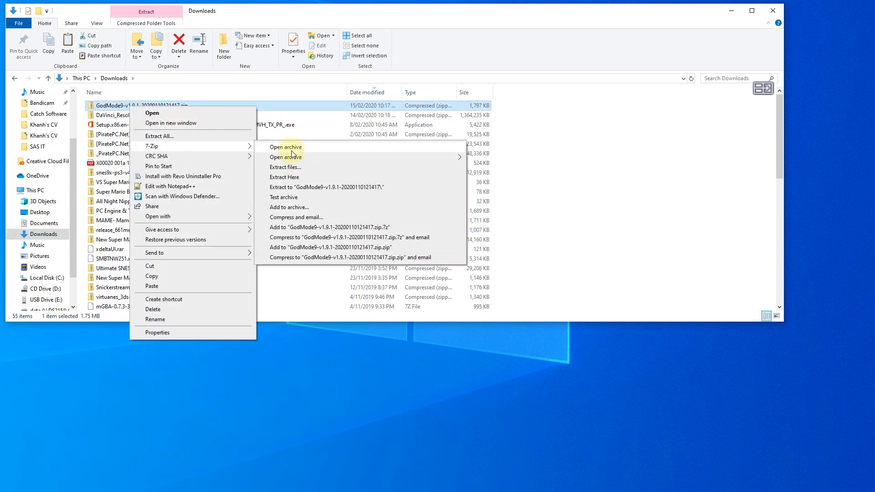
{"action": "left_click", "coordinate": [284, 147]}
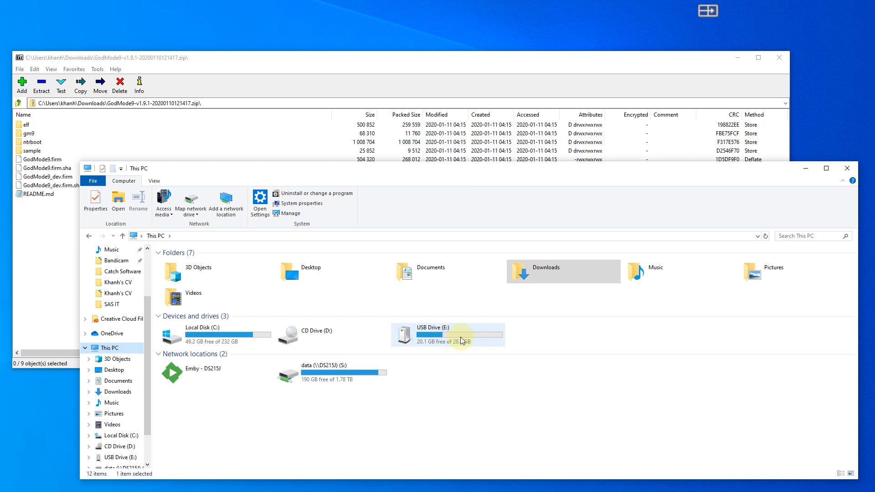
- Copy GodMode9.firm from the archive into E:\luma\payloads, replacing the existing file
{"action": "double_click", "coordinate": [446, 334]}
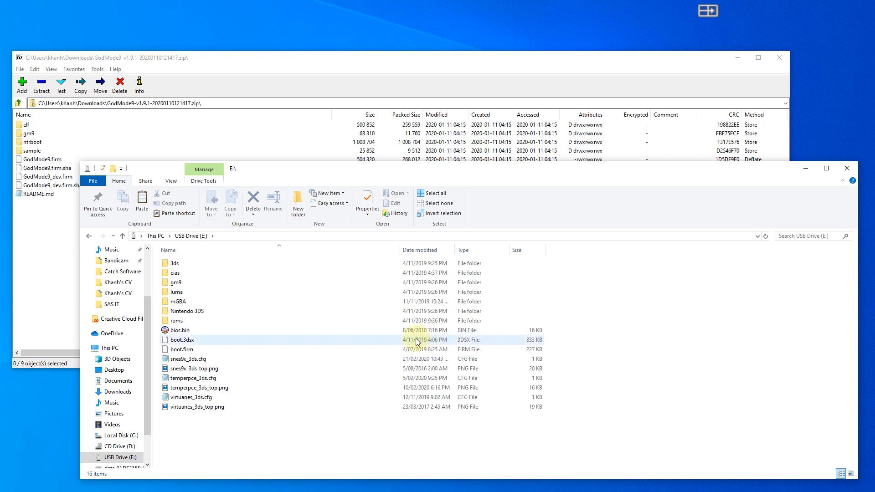
{"action": "mouse_move", "coordinate": [354, 354]}
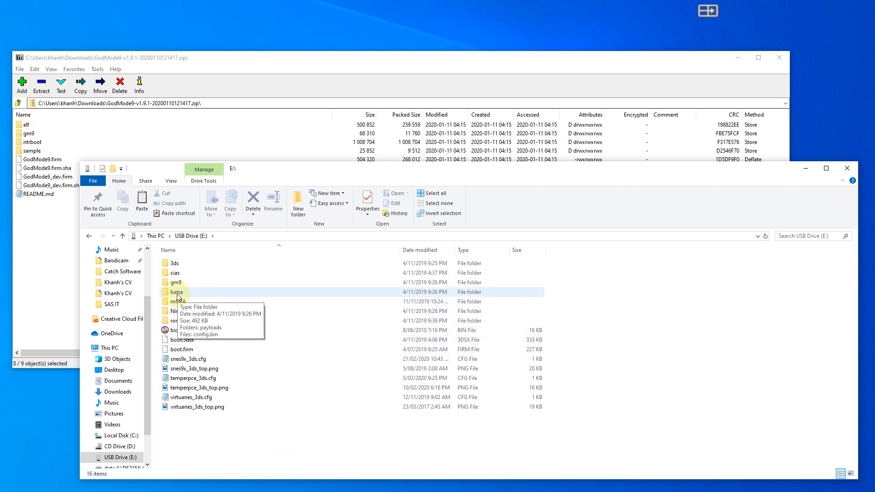
{"action": "double_click", "coordinate": [175, 291]}
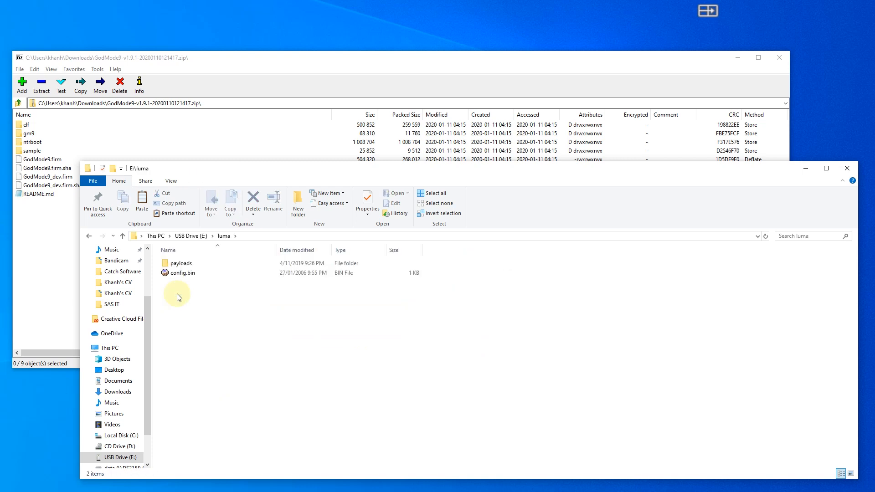
{"action": "double_click", "coordinate": [179, 263]}
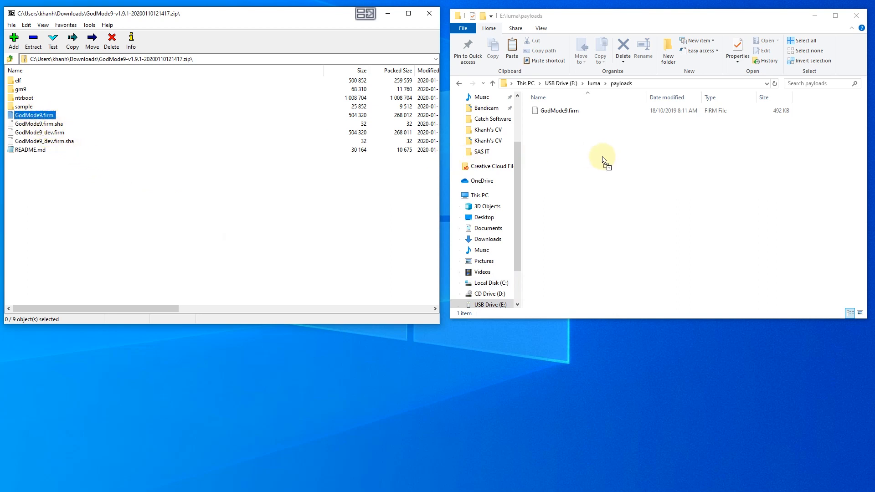
{"action": "left_click_drag", "start_coordinate": [36, 114], "coordinate": [602, 156]}
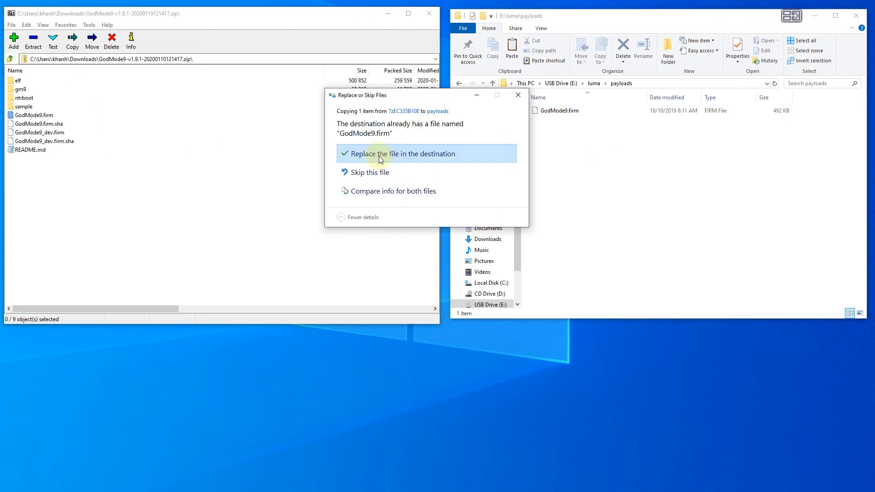
{"action": "left_click", "coordinate": [380, 153]}
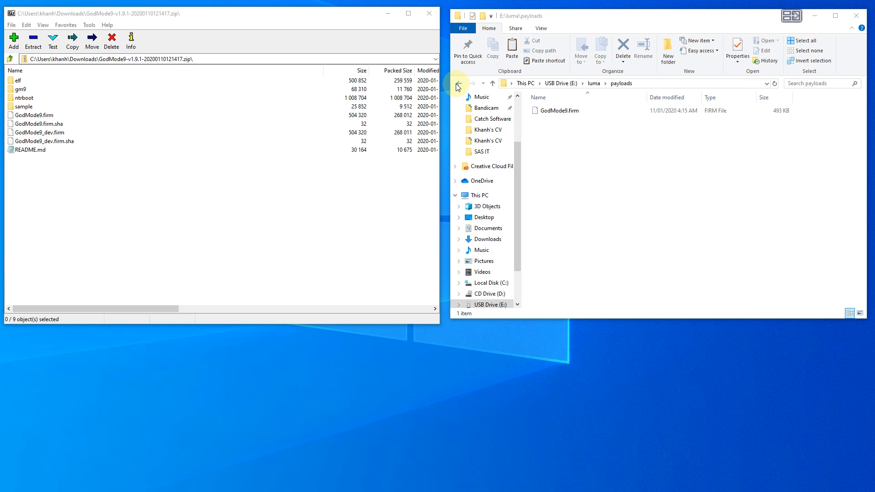
- Copy the archive's gm9 folder to the E:\ root, replacing the existing gm9 files
{"action": "left_click", "coordinate": [458, 85]}
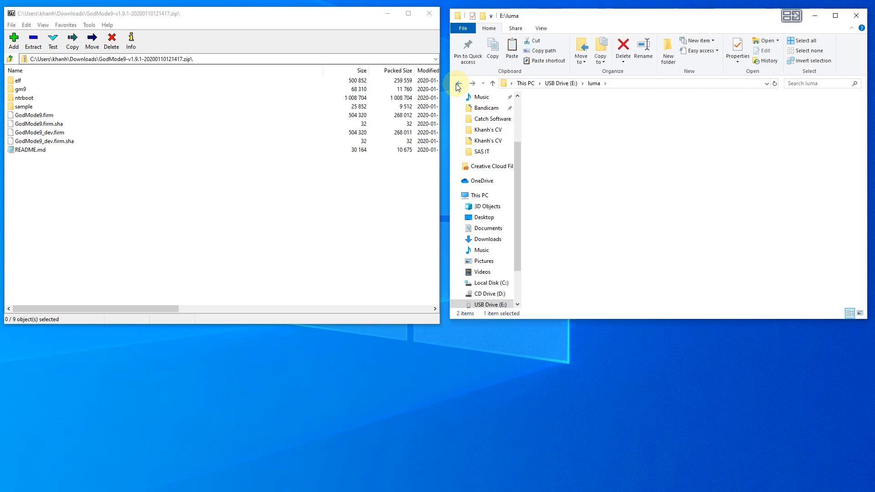
{"action": "left_click", "coordinate": [457, 83]}
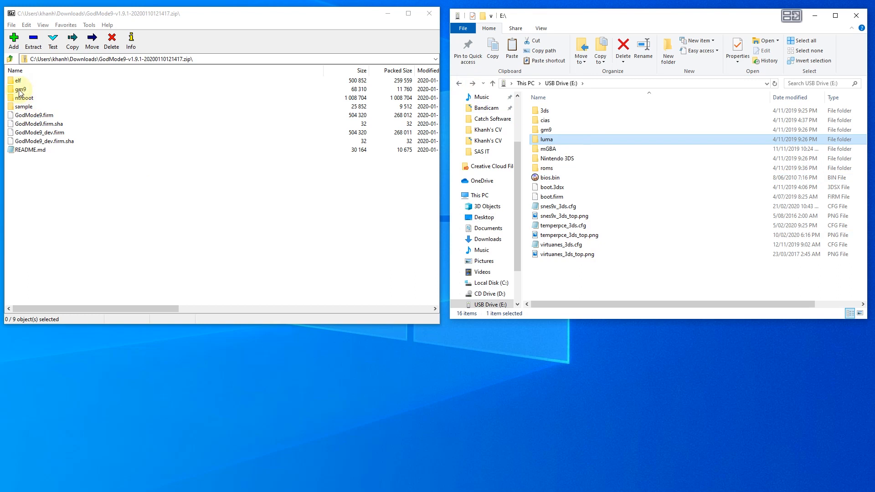
{"action": "left_click", "coordinate": [19, 88]}
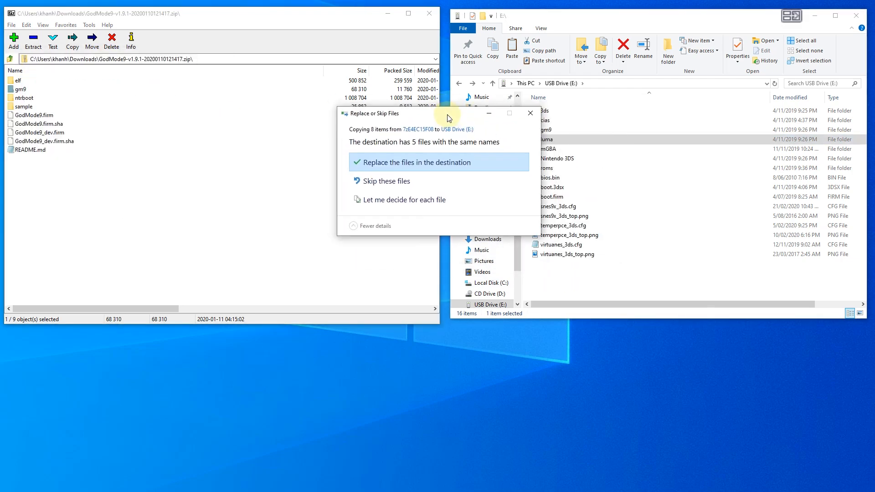
{"action": "left_click", "coordinate": [414, 162]}
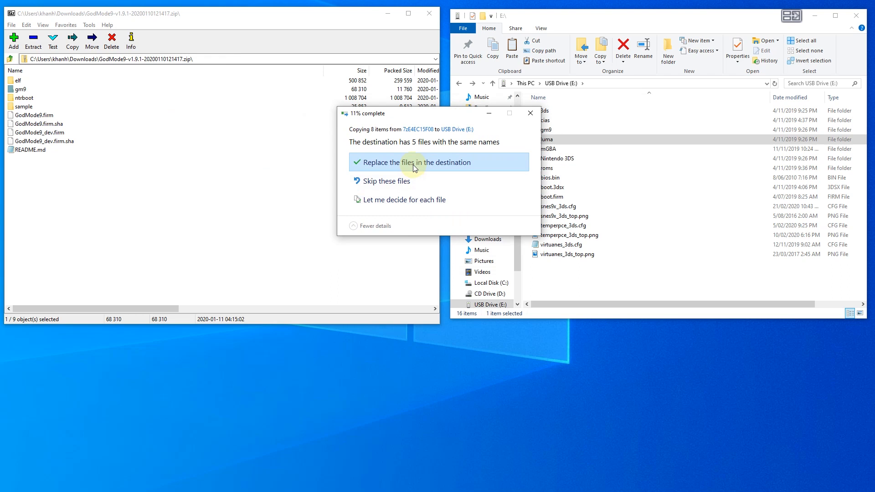
{"action": "left_click", "coordinate": [417, 162]}
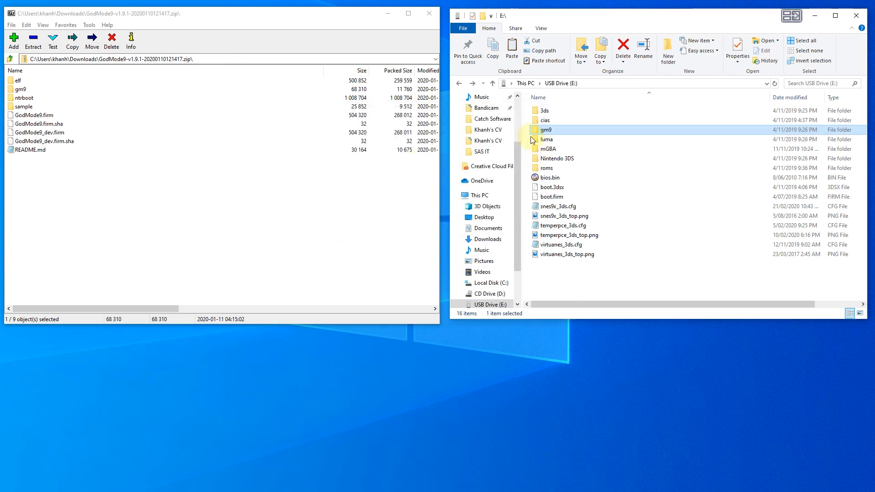
{"action": "left_click", "coordinate": [479, 195]}
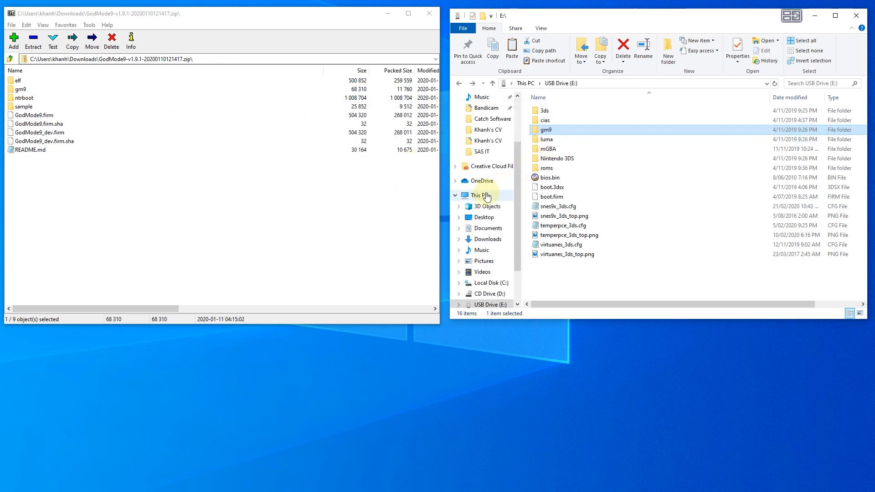
{"action": "left_click", "coordinate": [478, 195]}
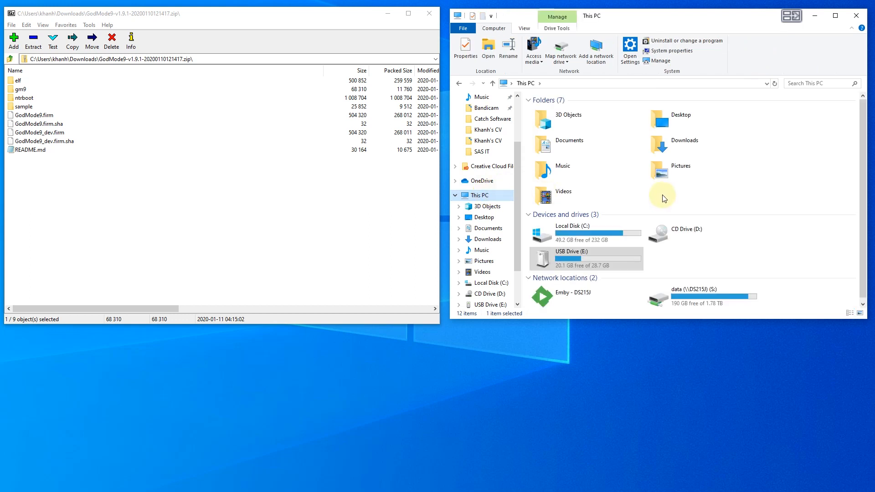
{"action": "mouse_move", "coordinate": [727, 372]}
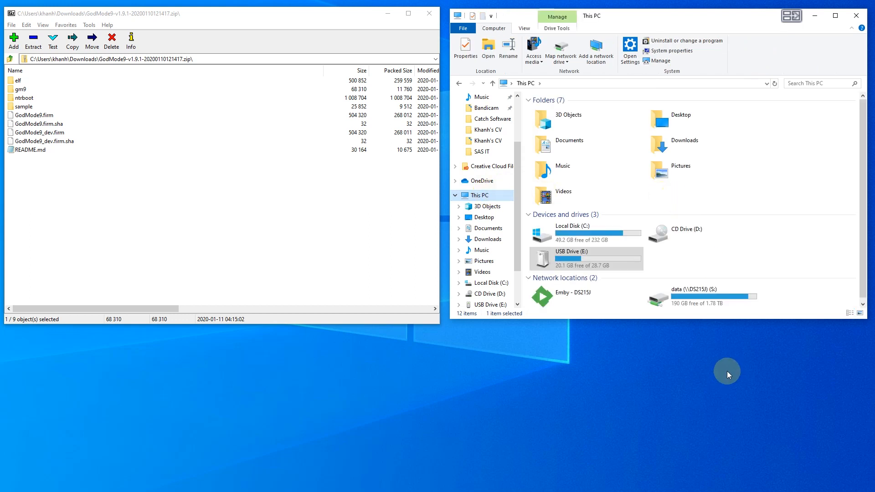
{"action": "mouse_move", "coordinate": [742, 458]}
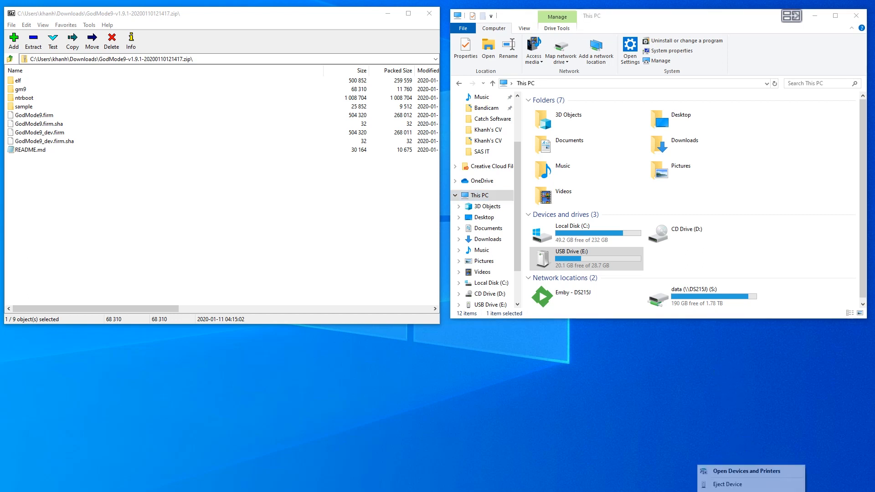
{"action": "mouse_move", "coordinate": [708, 485]}
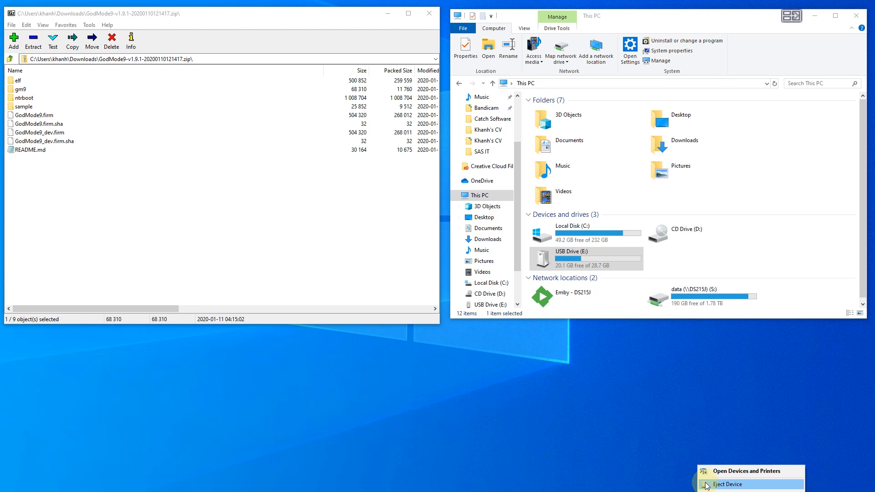
- Eject the USB drive via the Safely Remove Hardware tray icon
{"action": "left_click", "coordinate": [736, 484]}
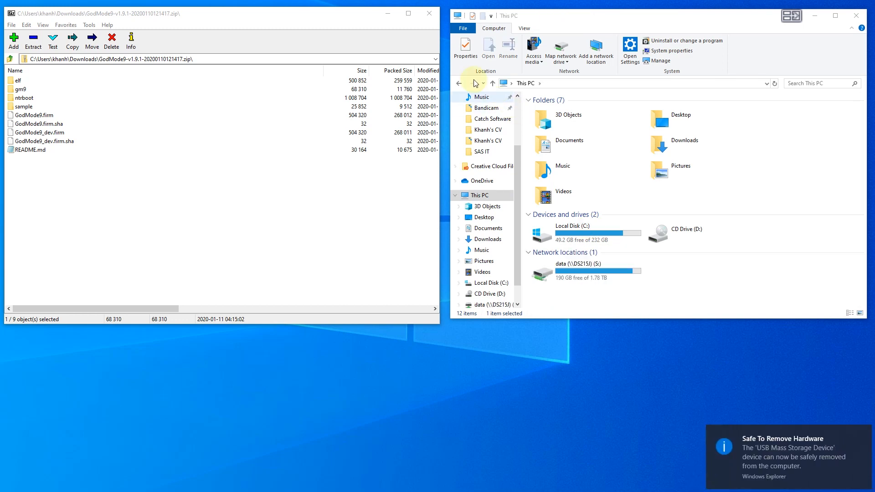